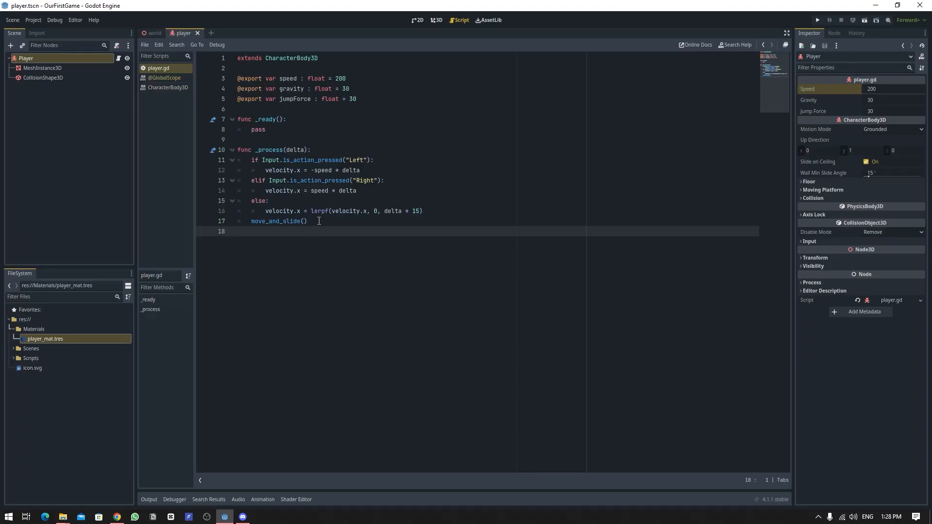
Step: Run the game to test the player movement script
left_click(820, 20)
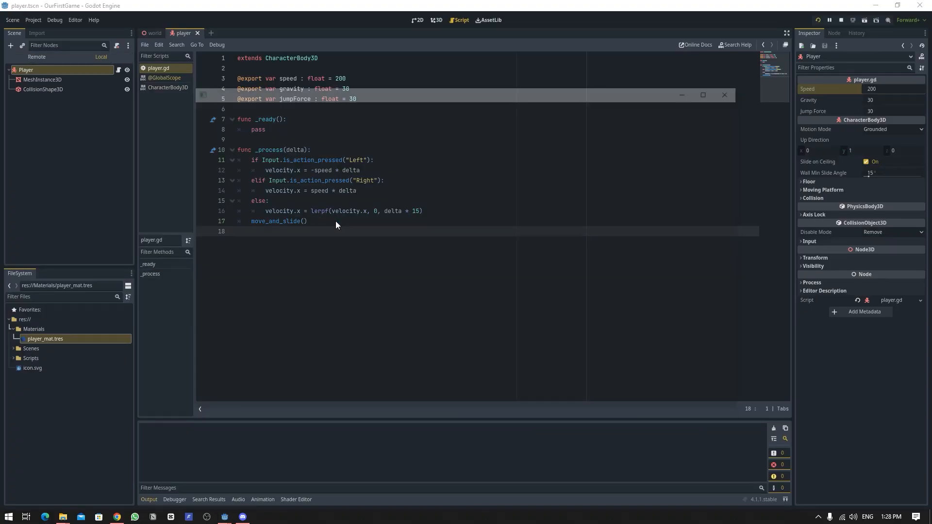
left_click(818, 20)
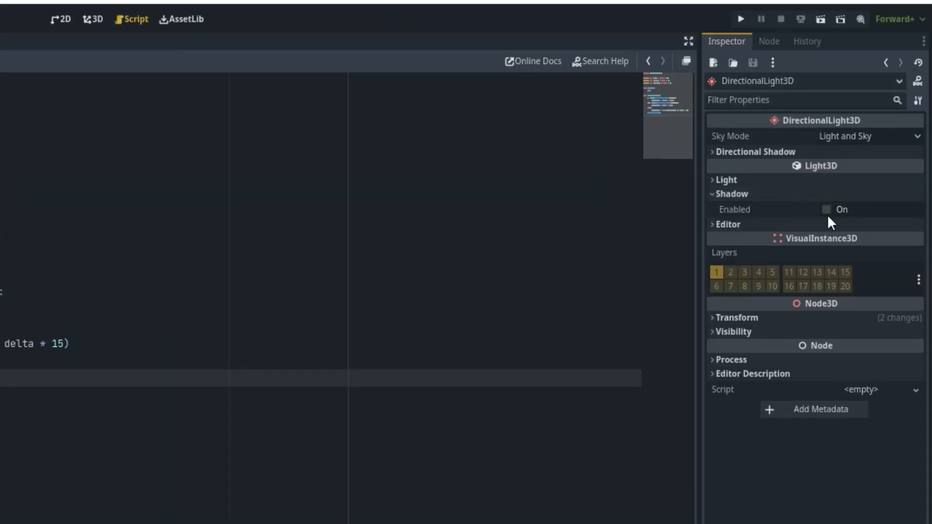
Step: Enable DirectionalLight3D shadows and run the game to see the cube's shadow
left_click(825, 209)
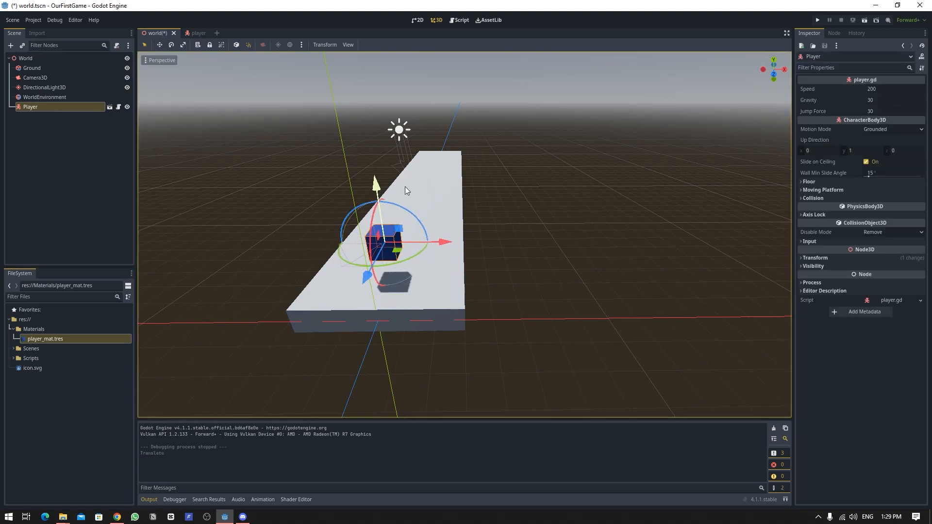
left_click(817, 20)
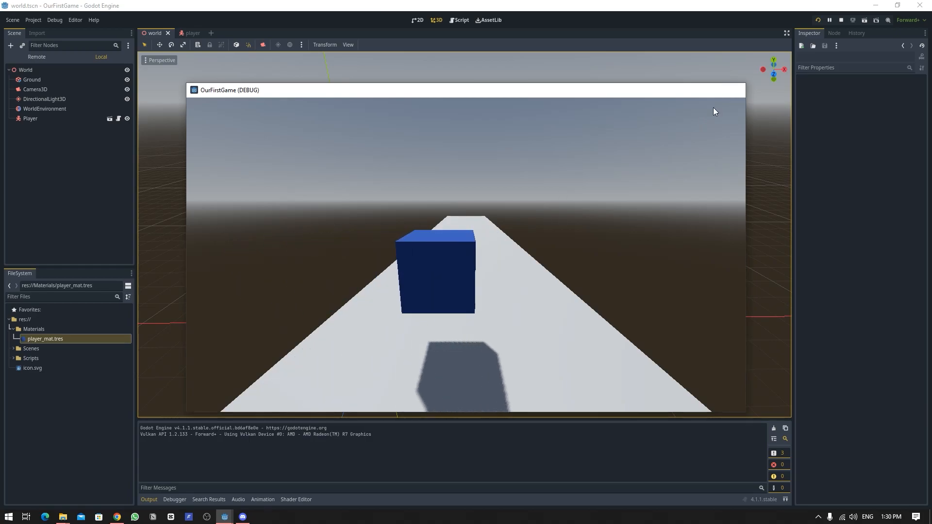
left_click(842, 20)
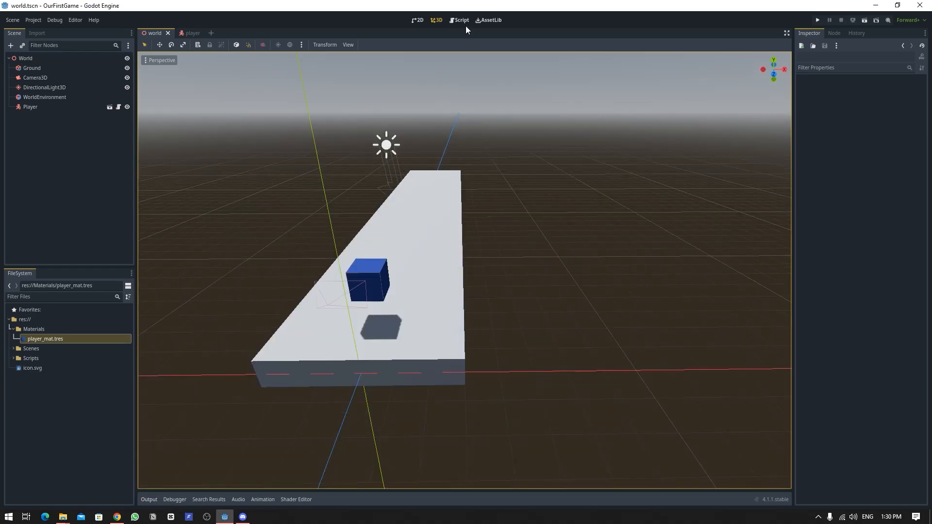
Step: Add 'if not is_on_floor(): velocity.y -= gravity * delta' at the start of _process
left_click(460, 20)
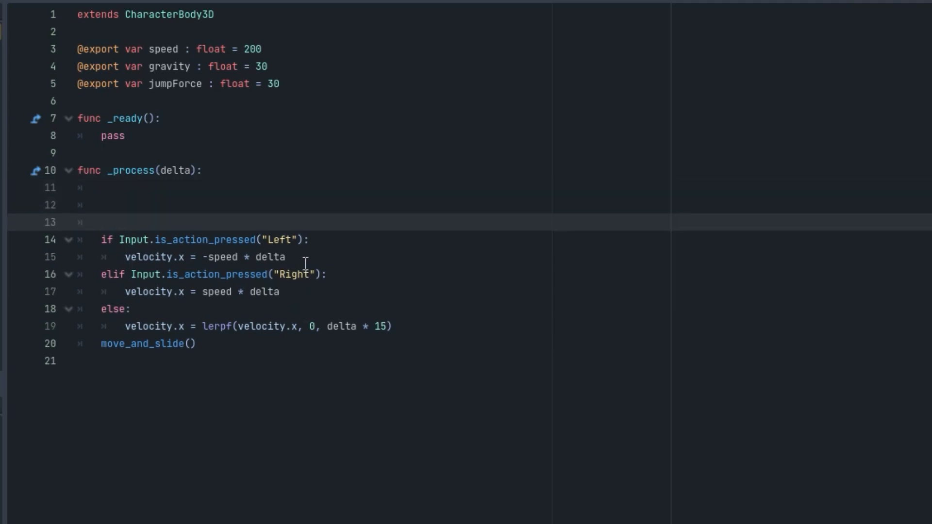
key("Enter")
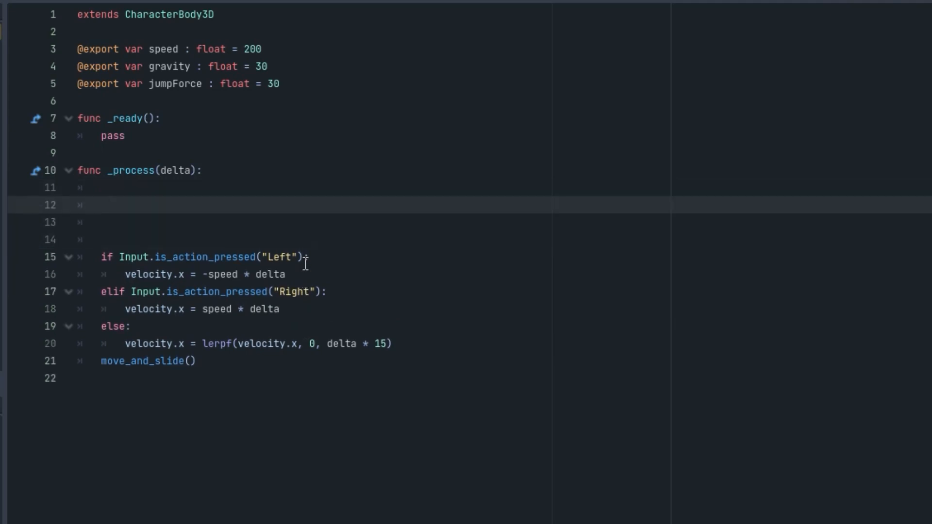
type("if")
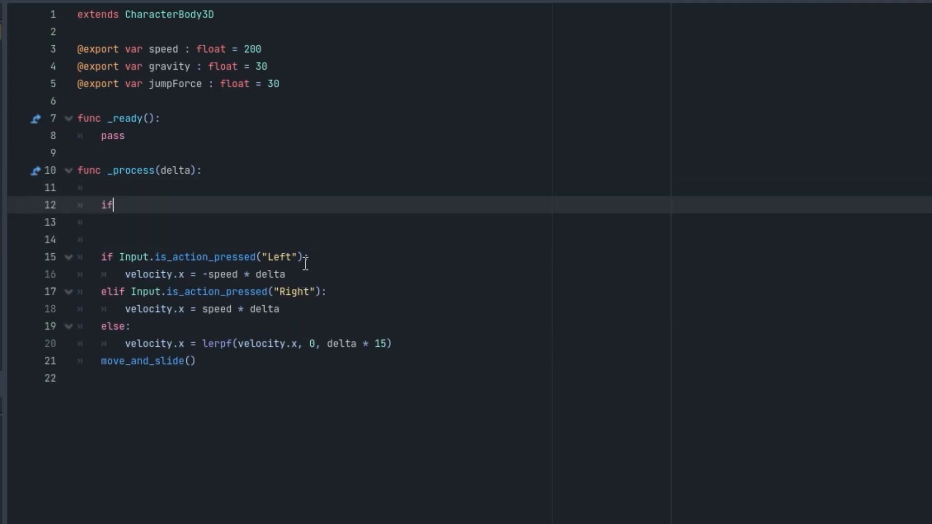
type("not is_on_floor():")
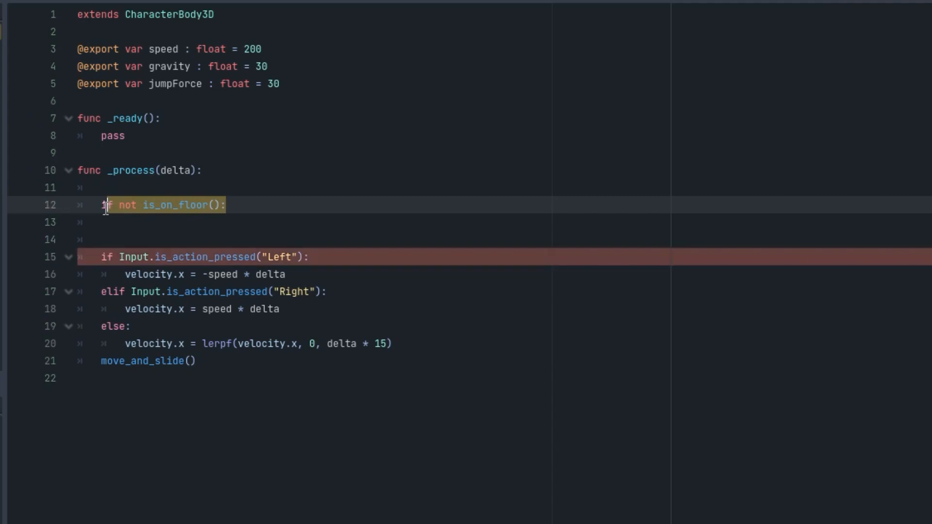
left_click(204, 221)
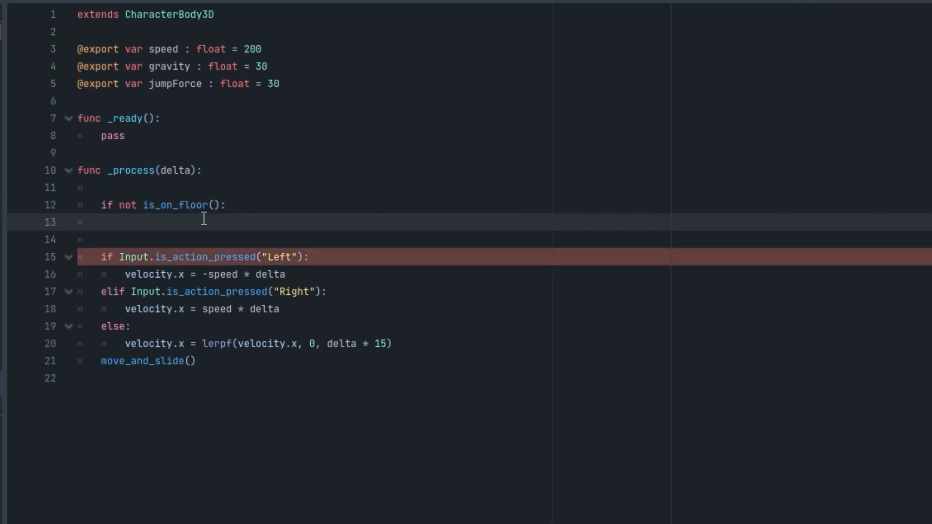
mouse_move(226, 189)
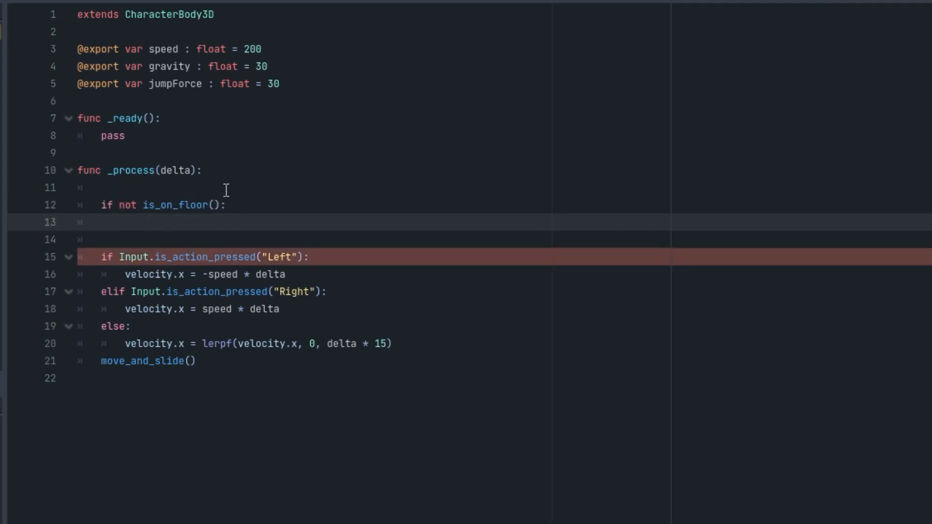
mouse_move(222, 205)
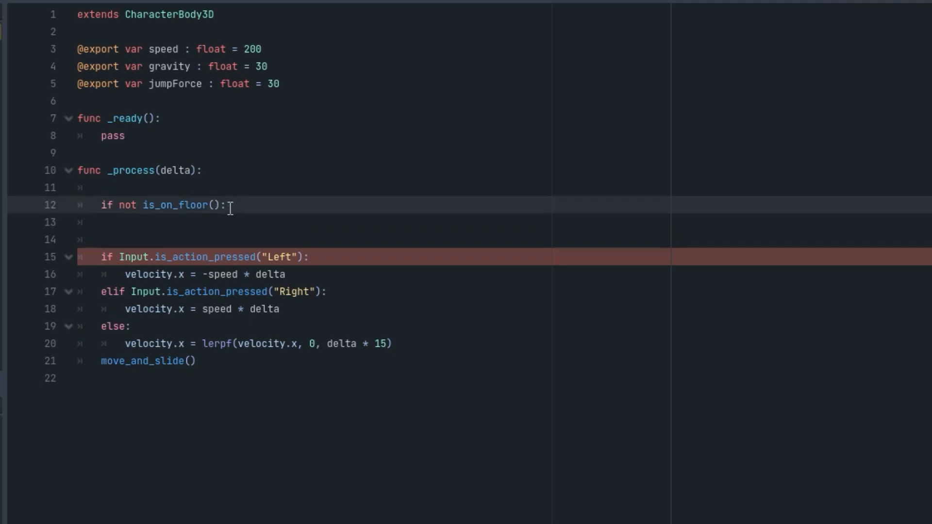
type("velocity")
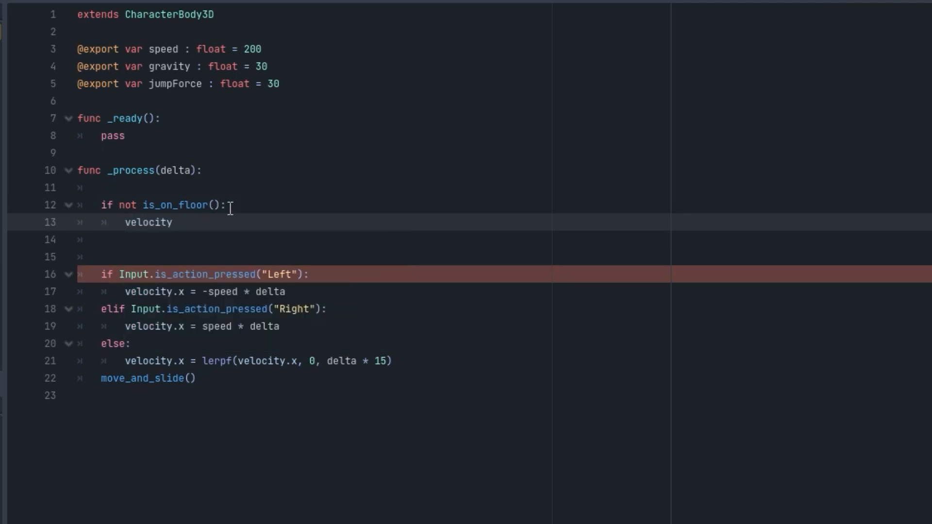
type(".y -= gravity")
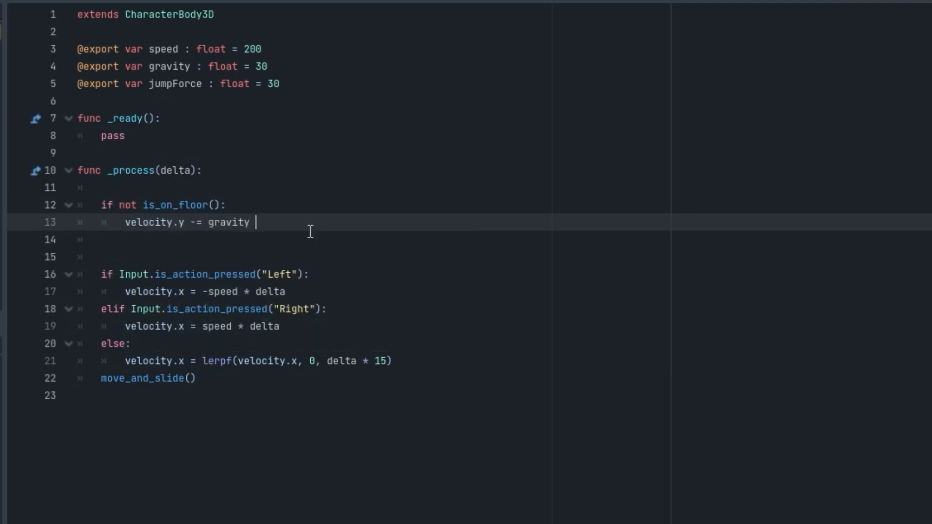
type("* delta")
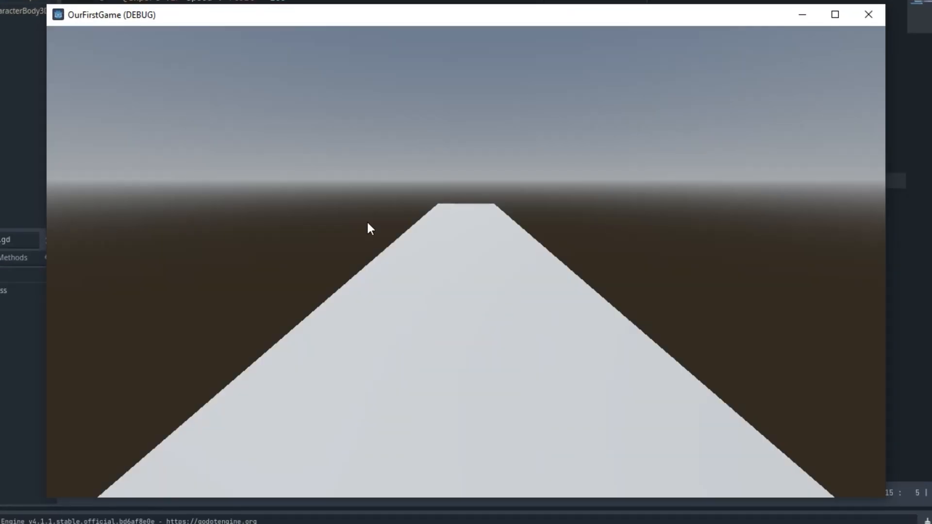
mouse_move(430, 225)
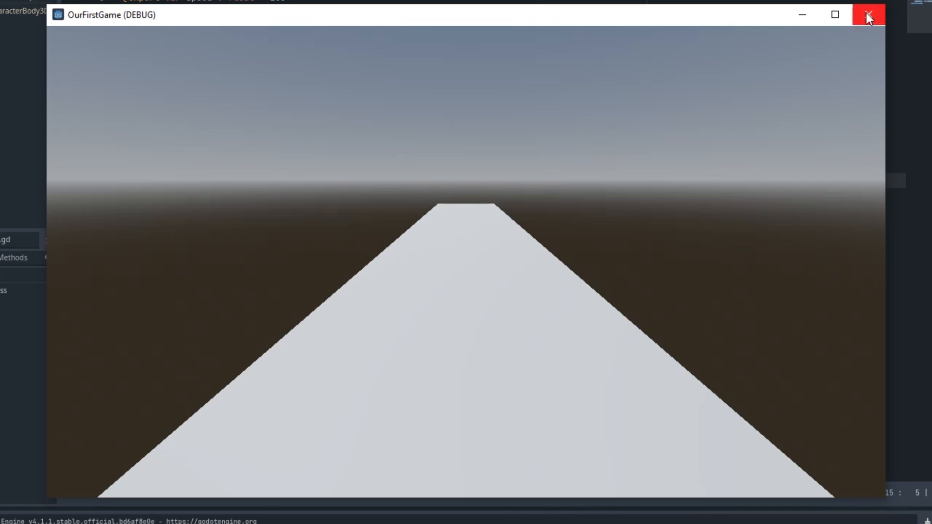
Step: Enable Use Collision on the Ground box and retest the player landing on it
left_click(868, 14)
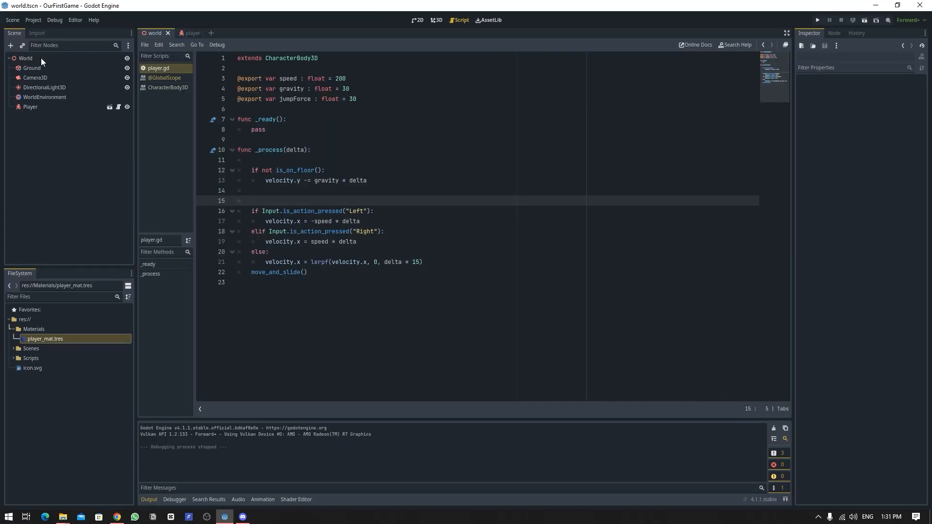
left_click(32, 68)
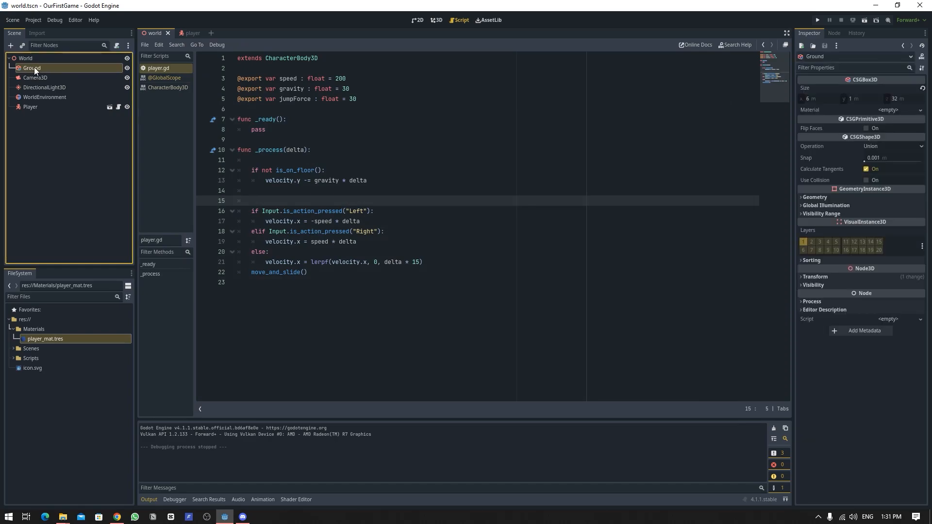
mouse_move(806, 187)
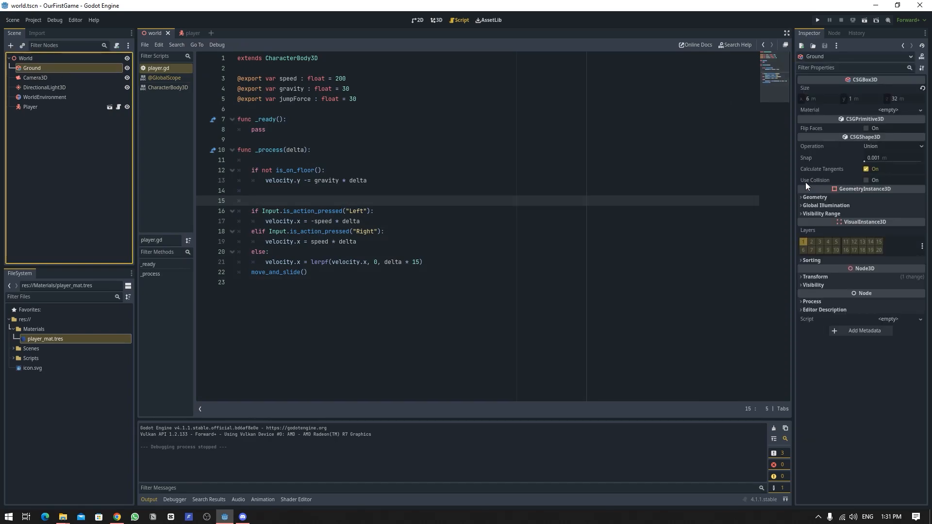
mouse_move(814, 180)
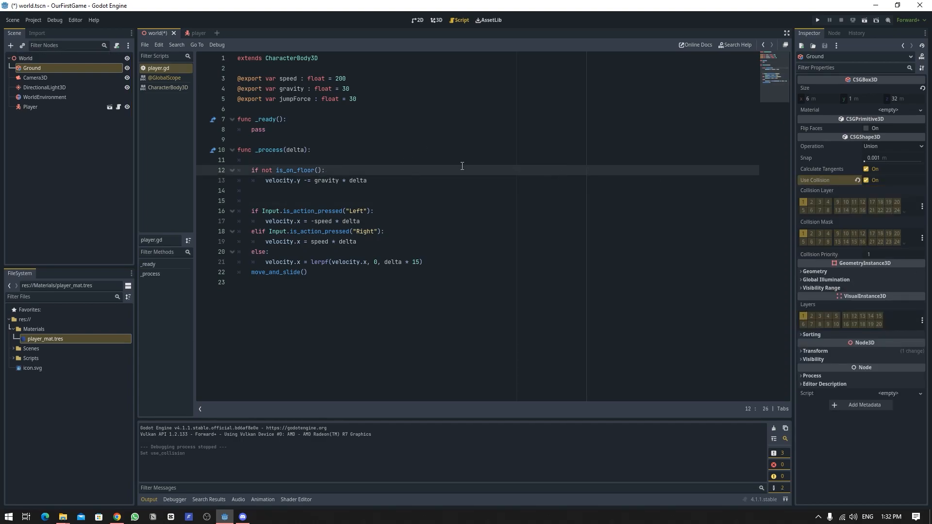
left_click(817, 19)
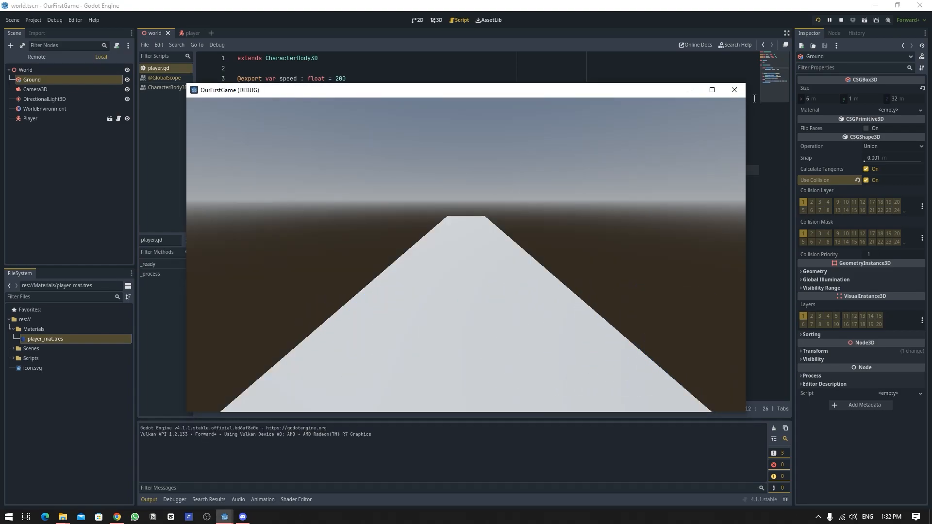
left_click(734, 90)
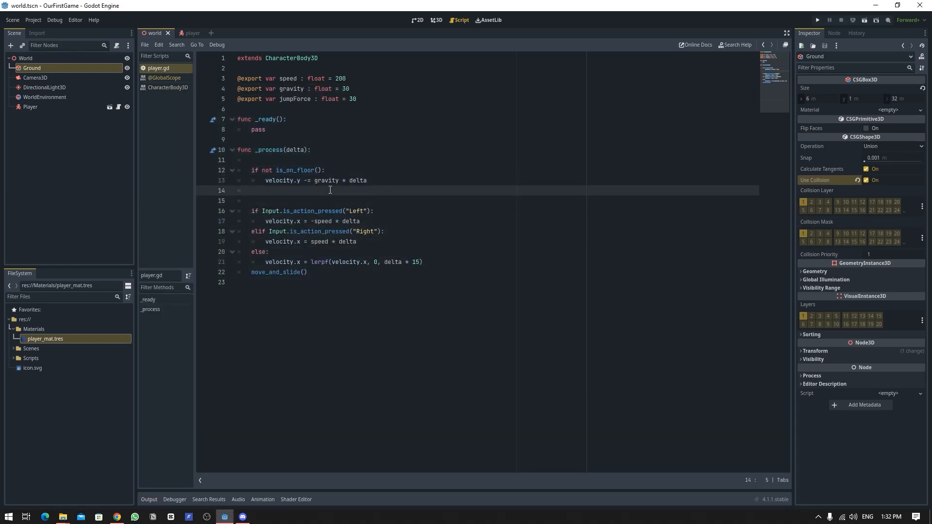
key("Enter")
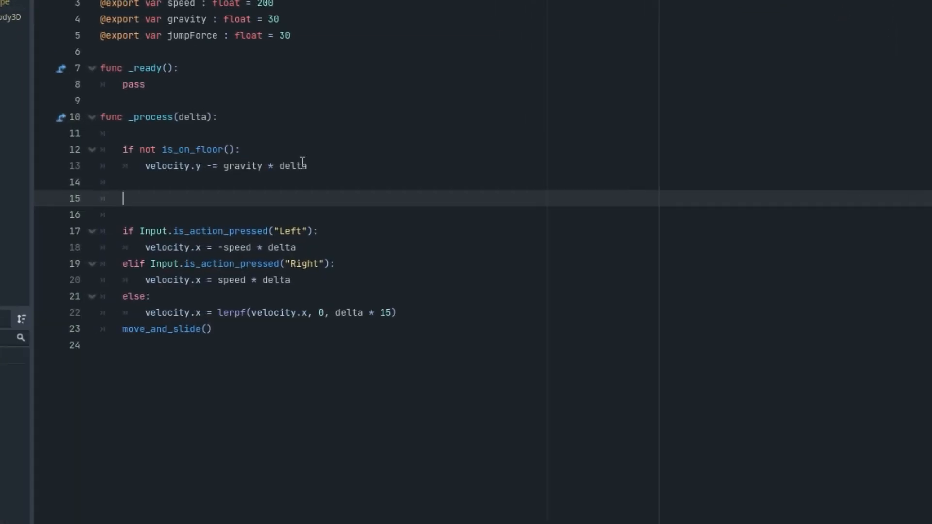
Step: Add 'if Input.is_action_just_pressed("Jump"): velocity.y = jumpForce' and set jumpForce to 10
type("if Inpu")
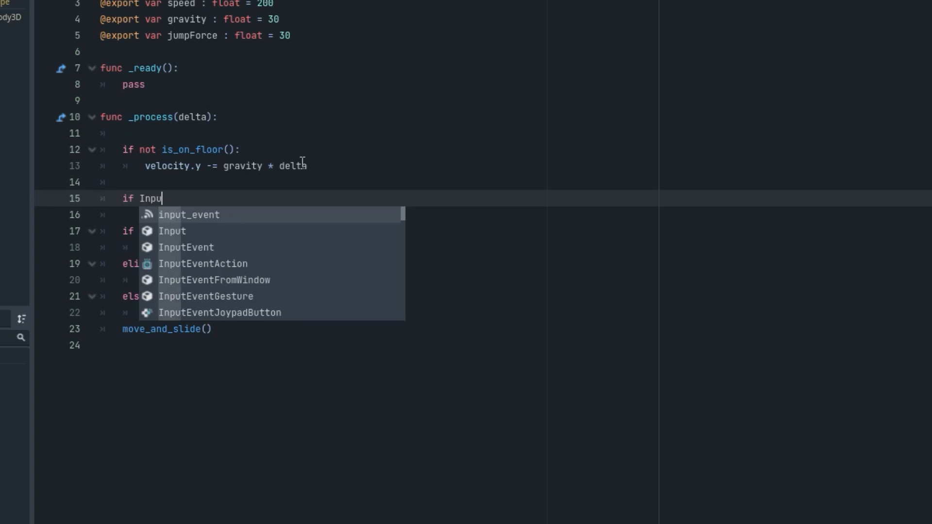
type("t.isaction")
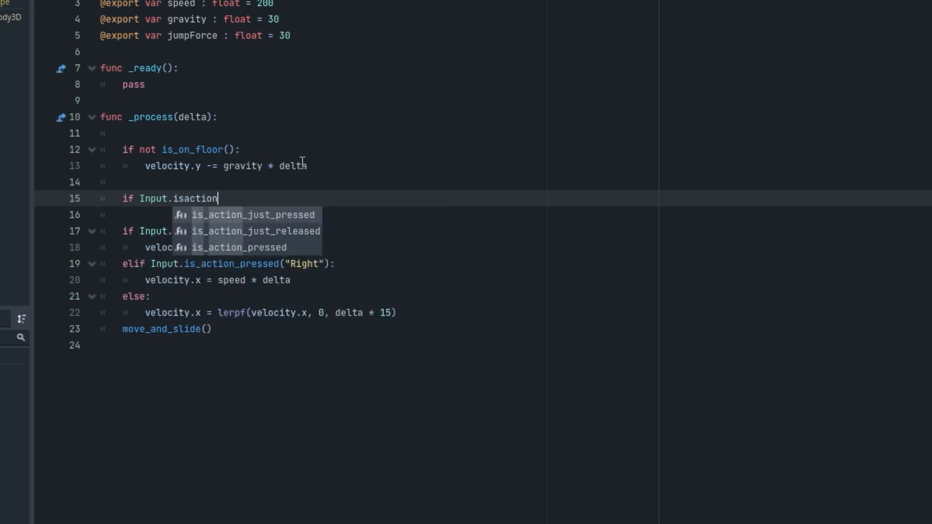
left_click(253, 215)
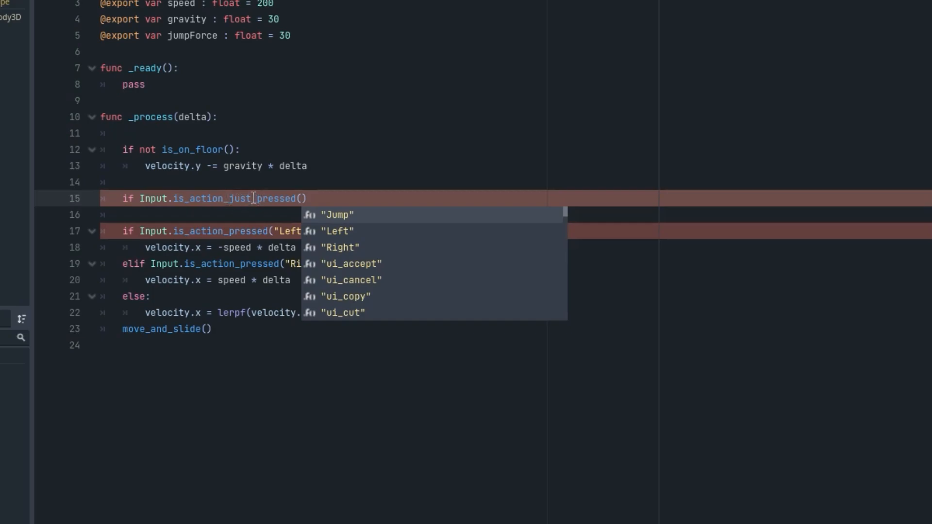
mouse_move(305, 184)
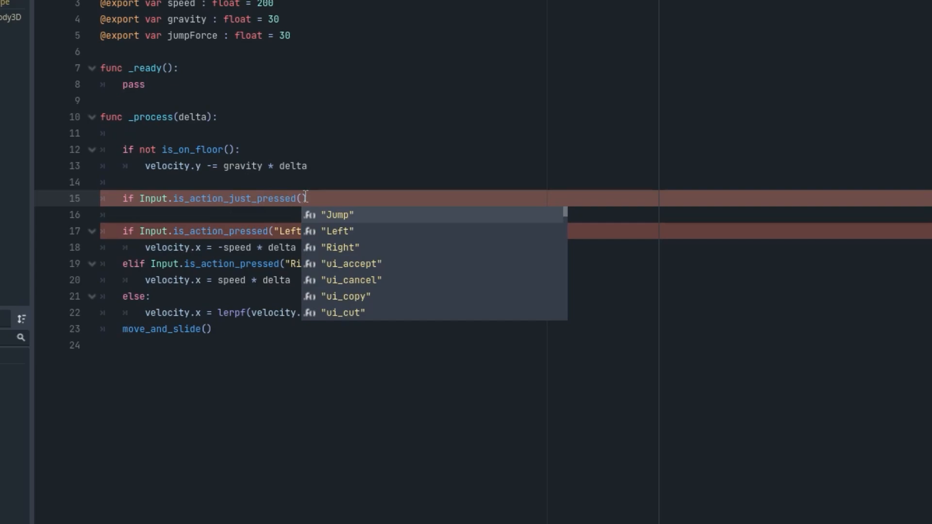
left_click(337, 215)
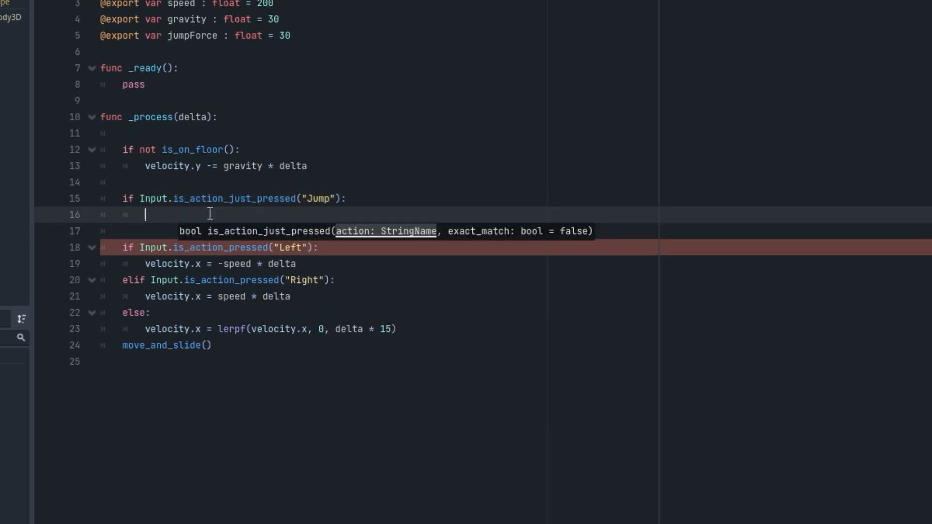
type("velocity.y")
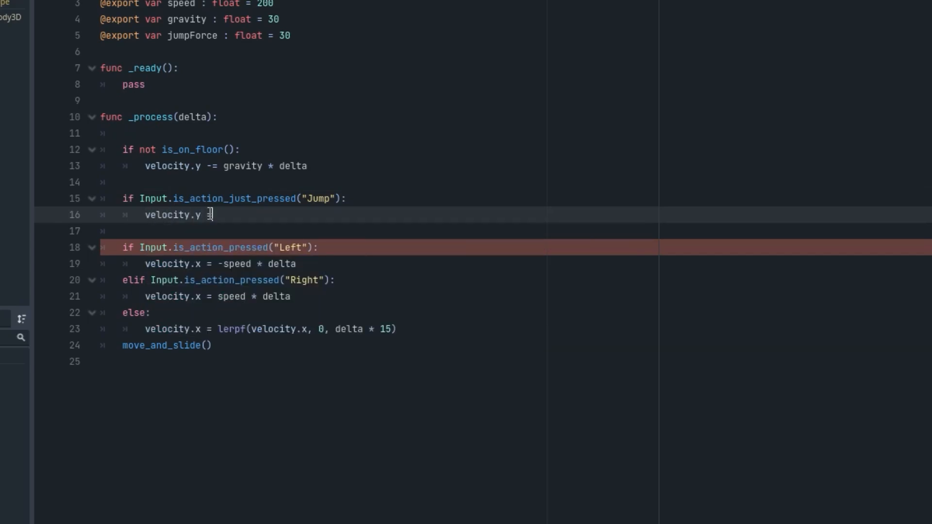
type("= jumpForce")
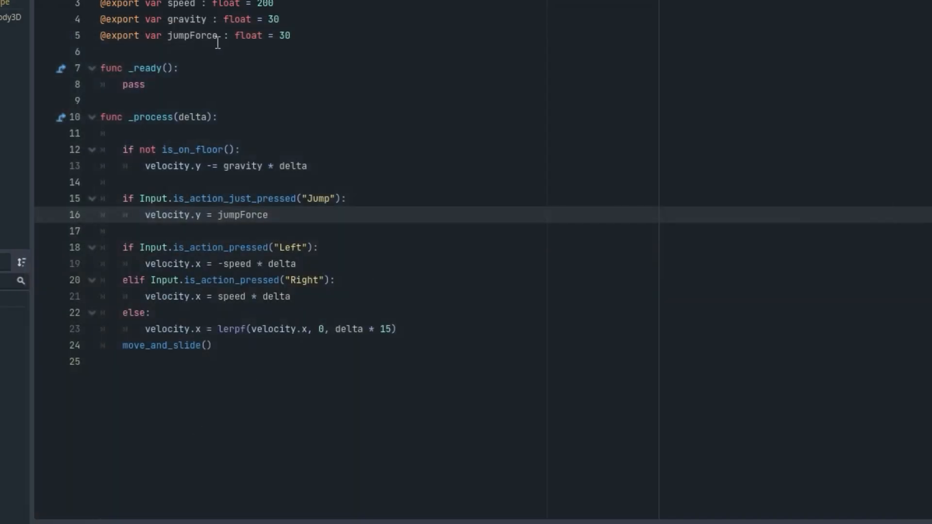
type("10")
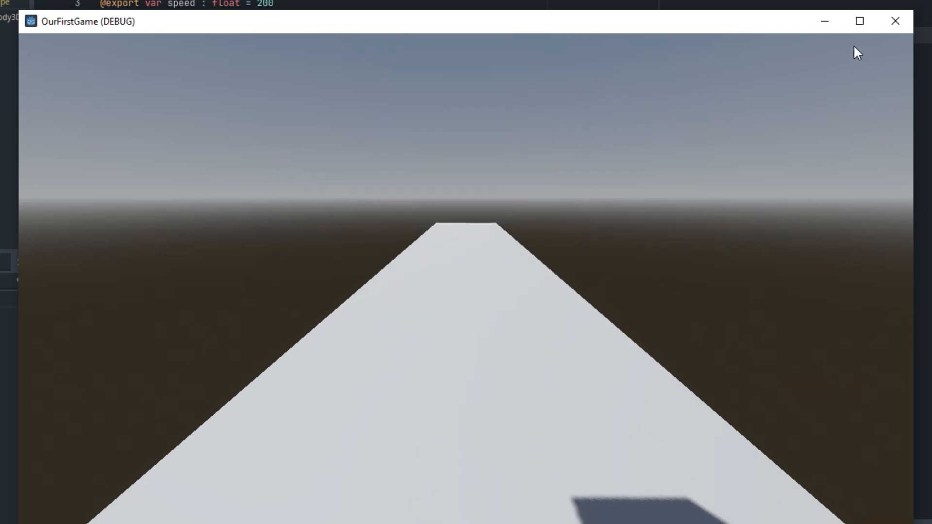
Step: Close the test game and append 'and is_on_floor()' to the Jump condition
left_click(894, 21)
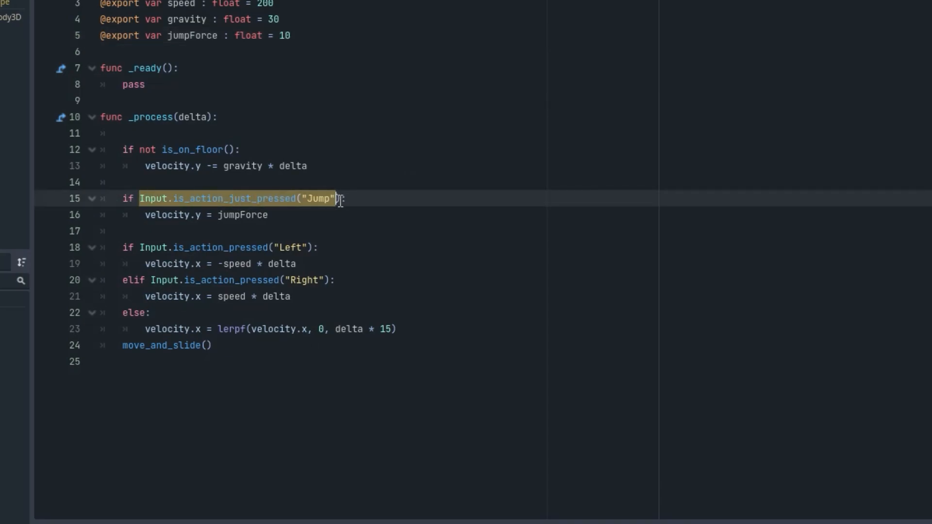
type("a")
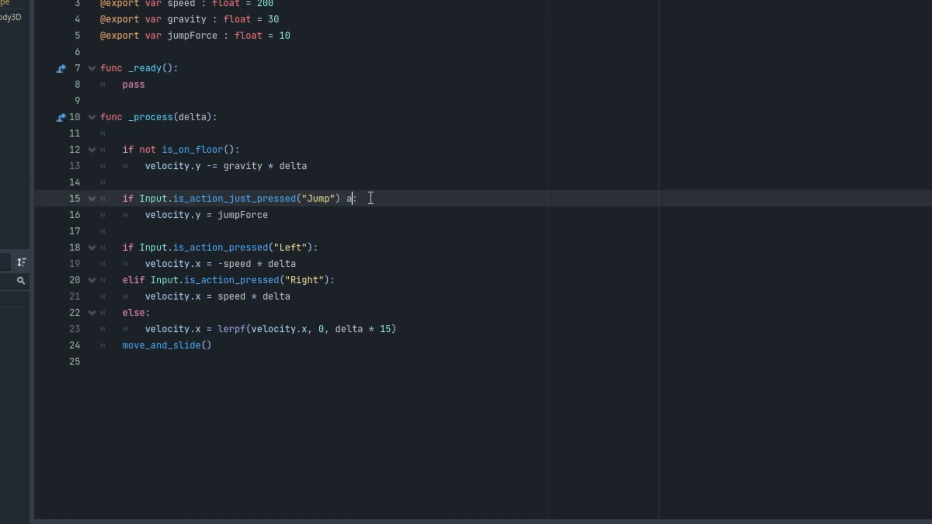
type("nd is_on_floor()")
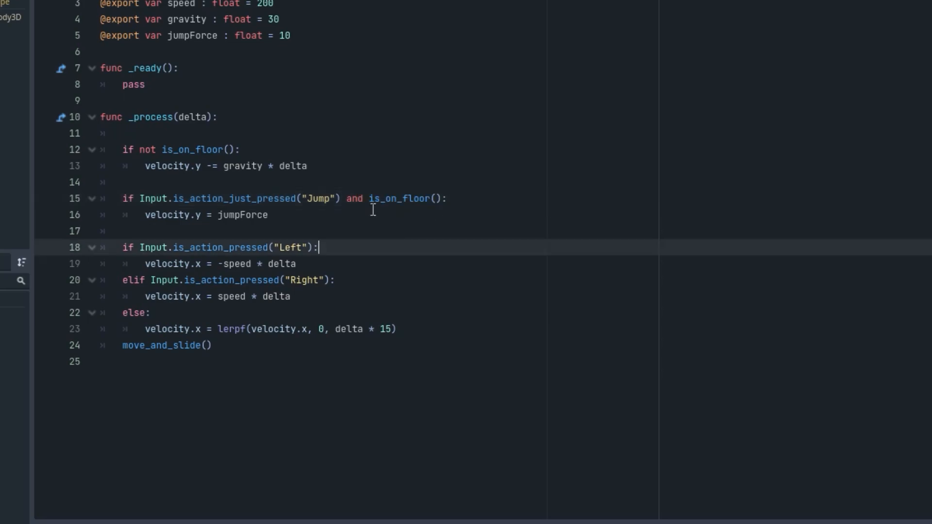
mouse_move(362, 221)
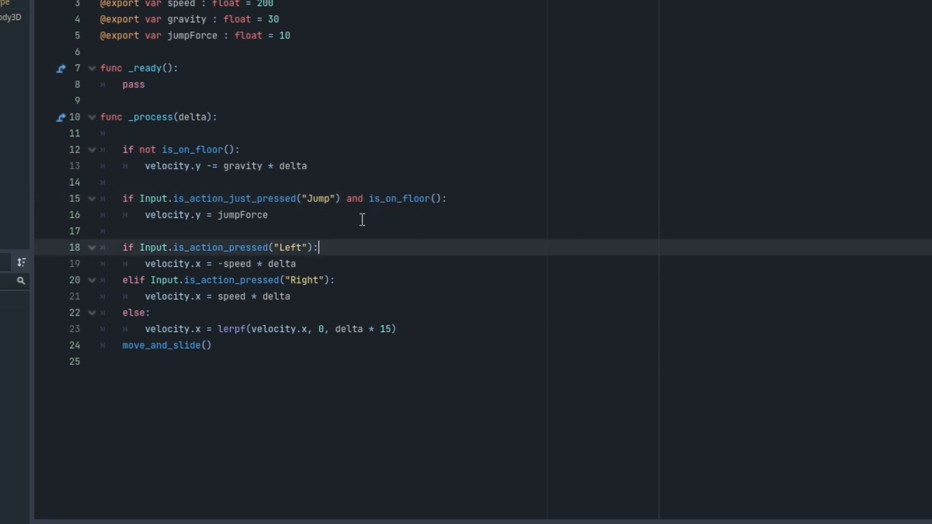
mouse_move(421, 205)
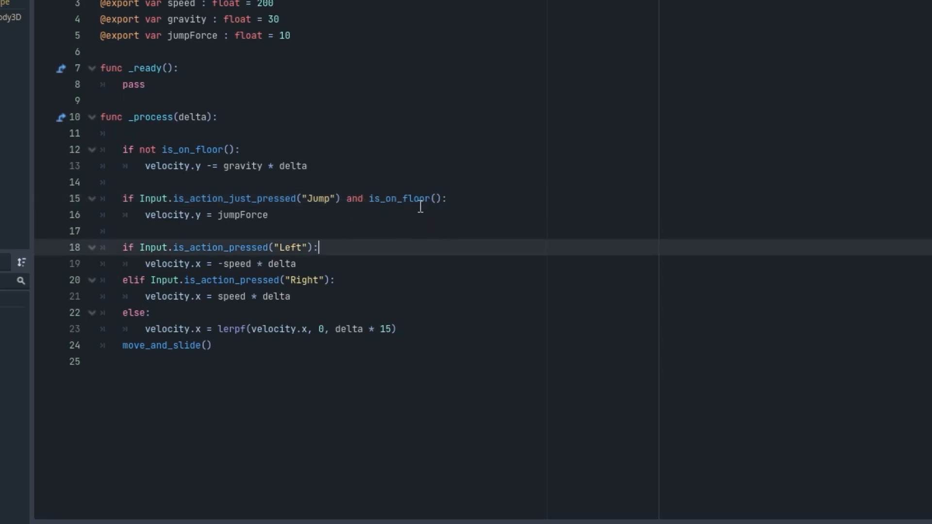
mouse_move(302, 212)
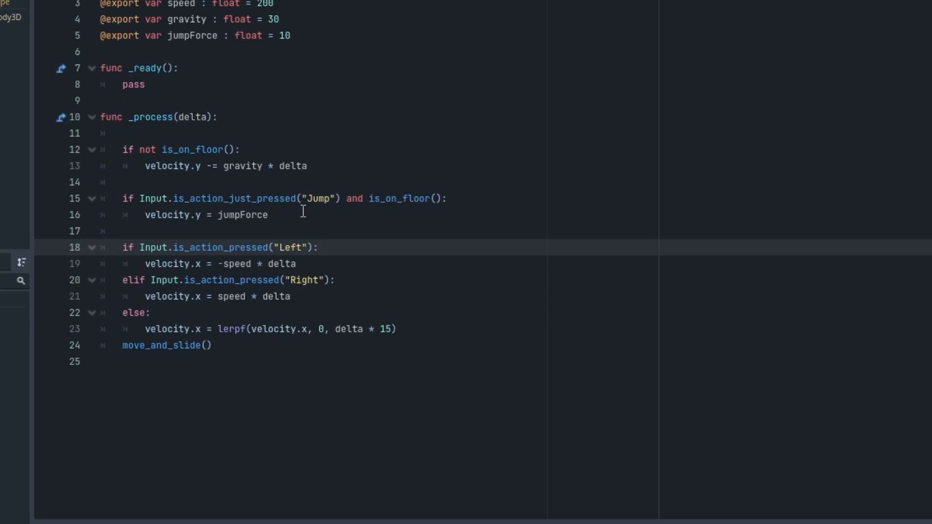